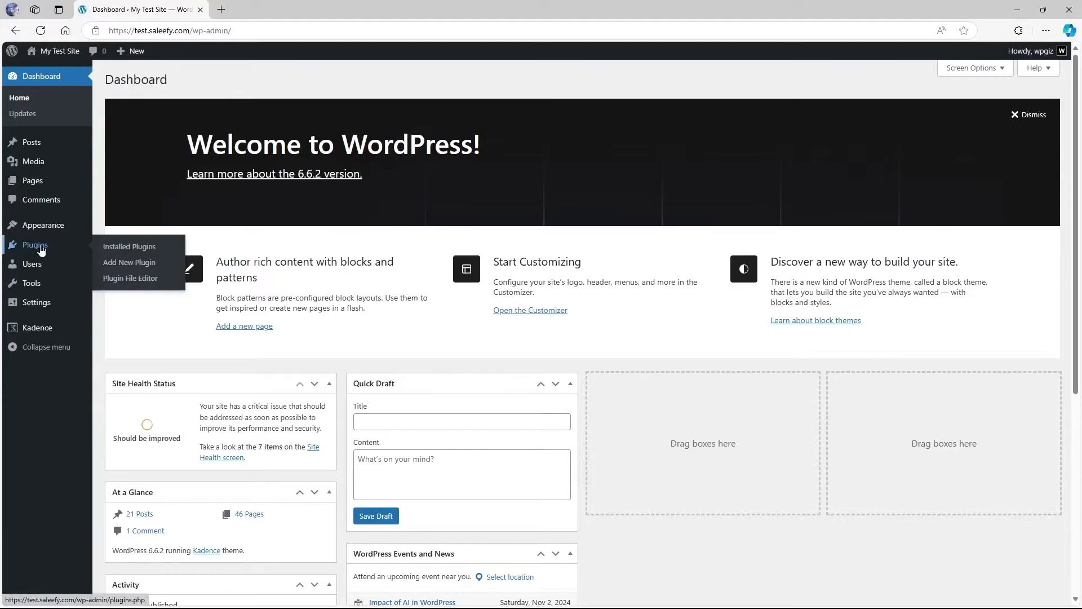
pyautogui.moveTo(111, 266)
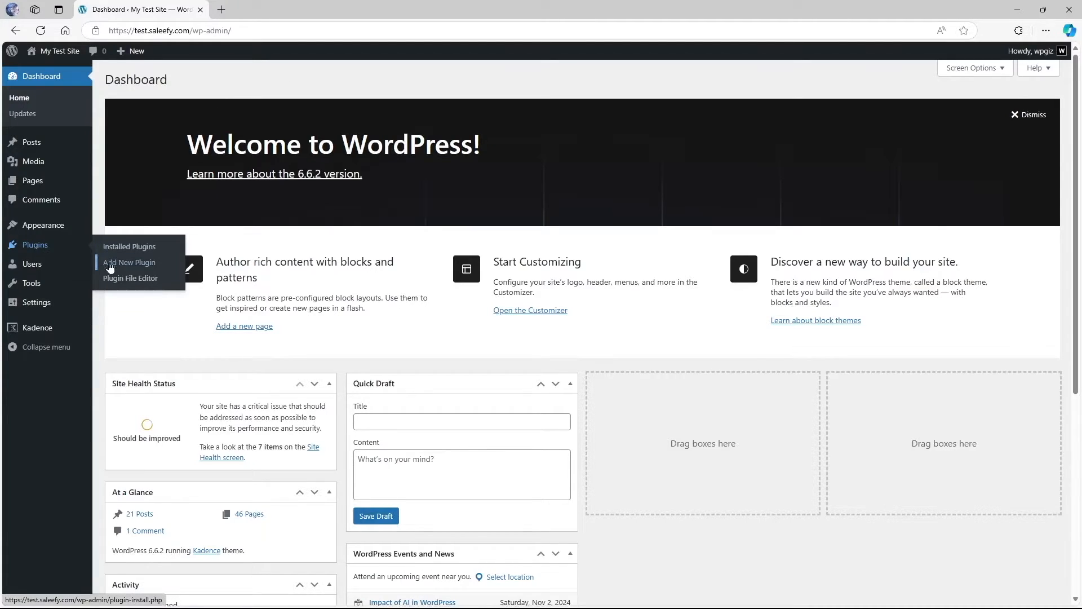
# Step: Search Add New Plugins for 'WPS Hide Login', install it and activate it
pyautogui.click(128, 261)
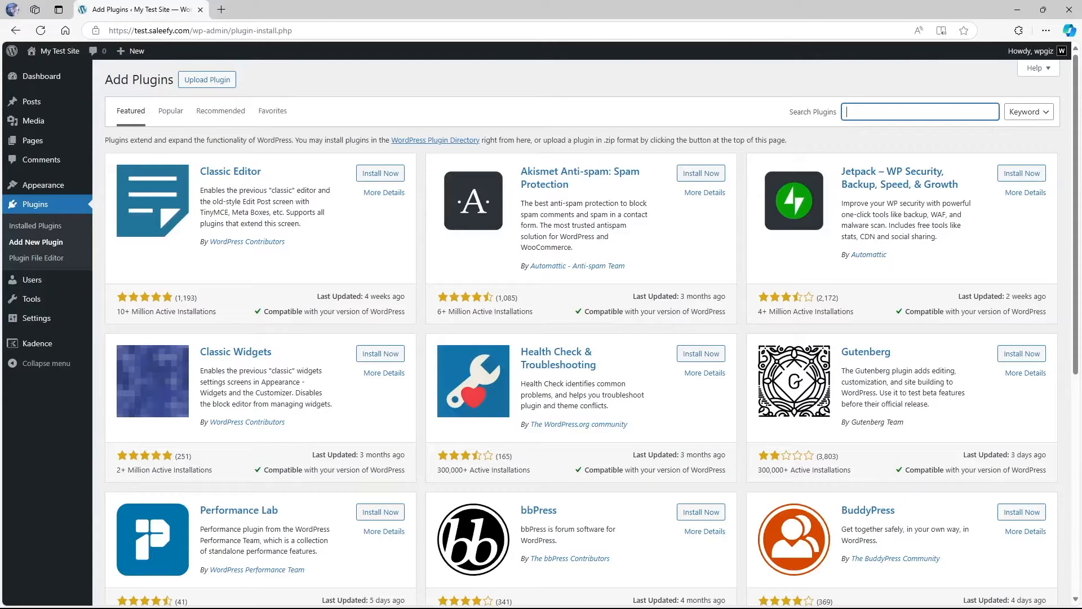
pyautogui.write('WPS Hide Login')
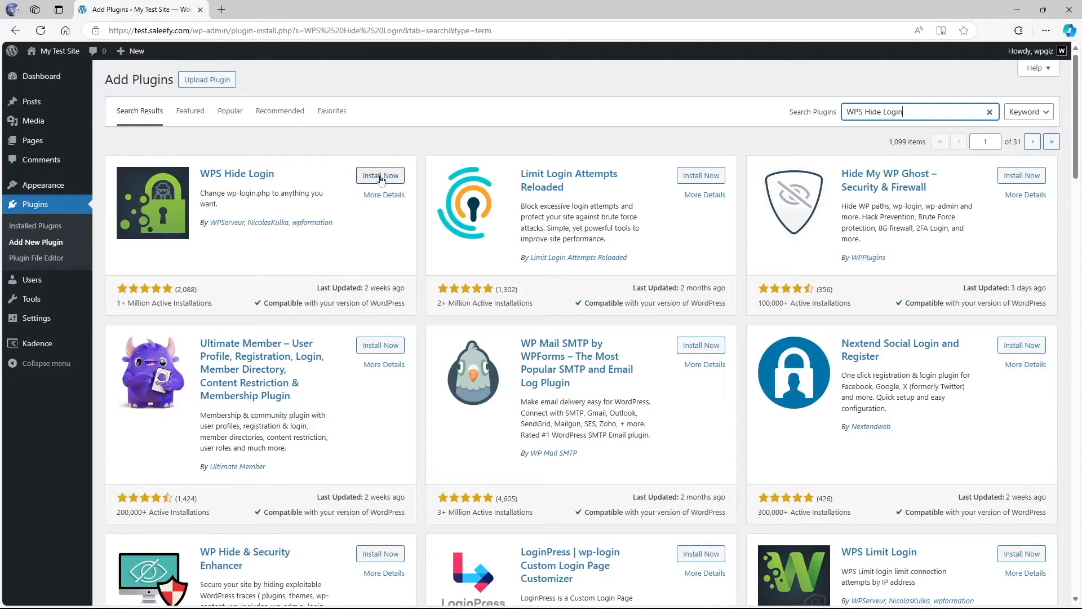
pyautogui.click(381, 175)
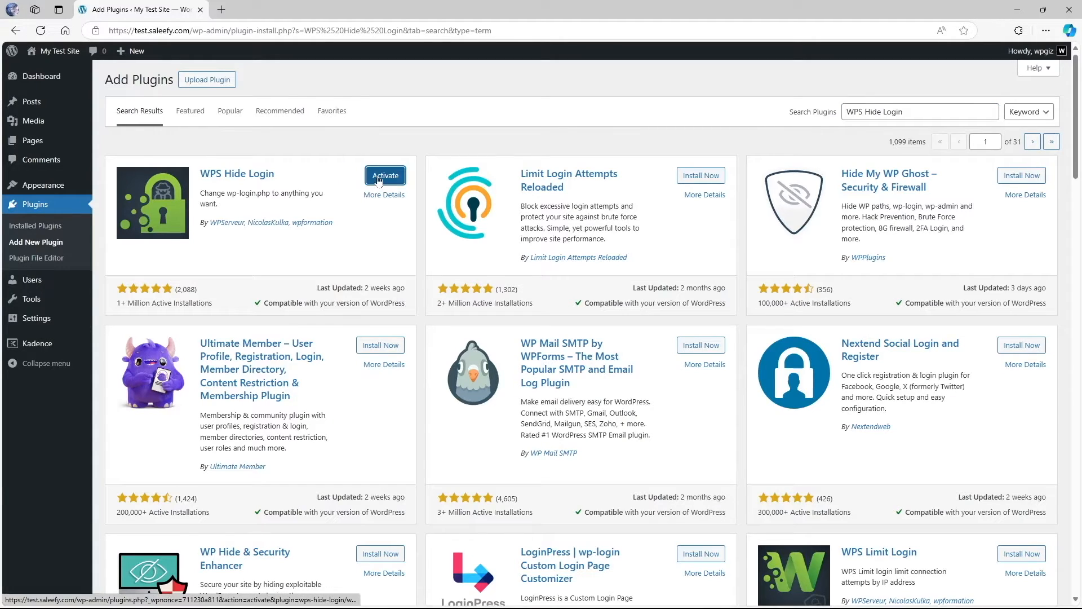
pyautogui.click(385, 175)
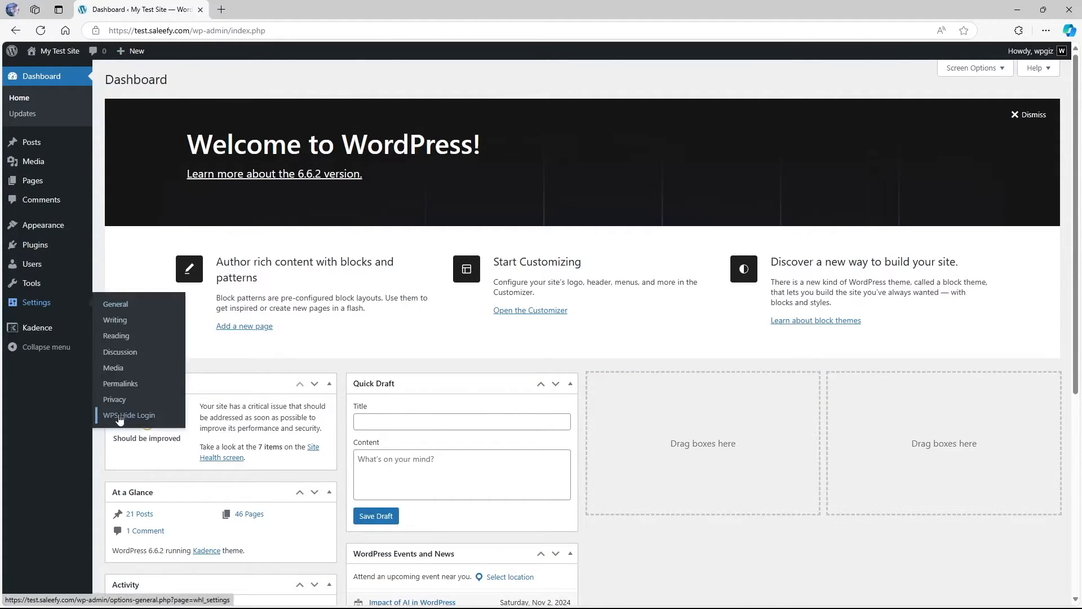
# Step: Set the WPS Hide Login login URL to 'secretloginpage' with 404 redirection and save changes
pyautogui.click(129, 415)
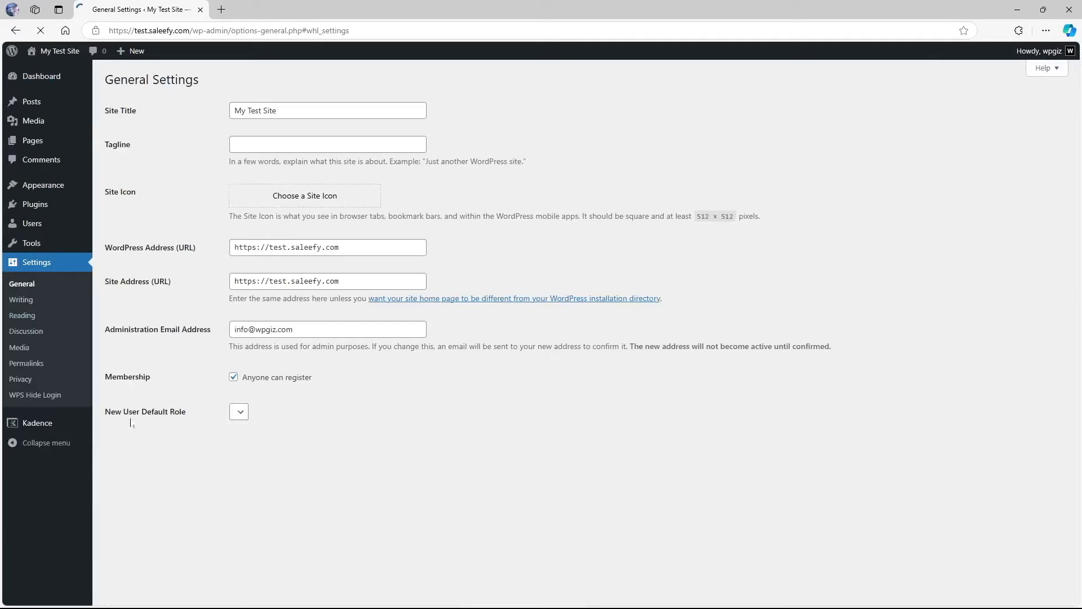
pyautogui.scroll(-3)
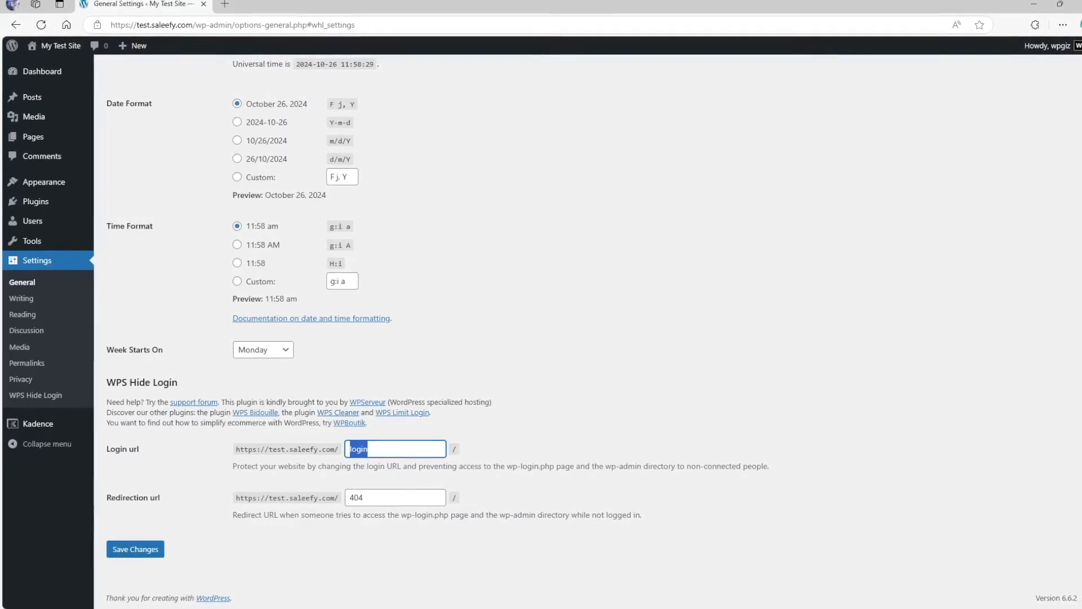
pyautogui.write('secretloginpage')
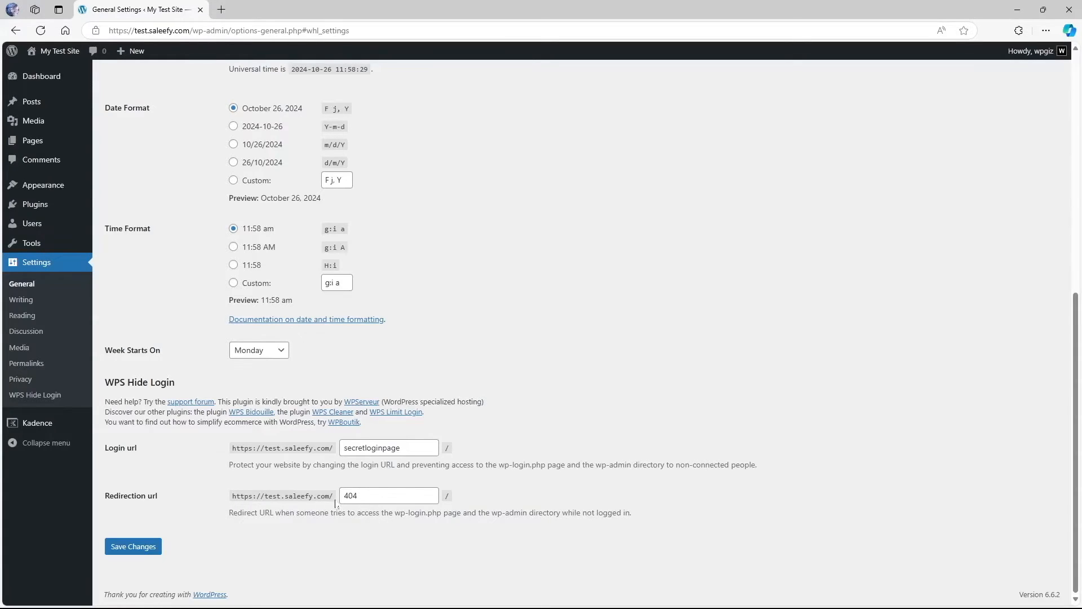
pyautogui.moveTo(279, 469)
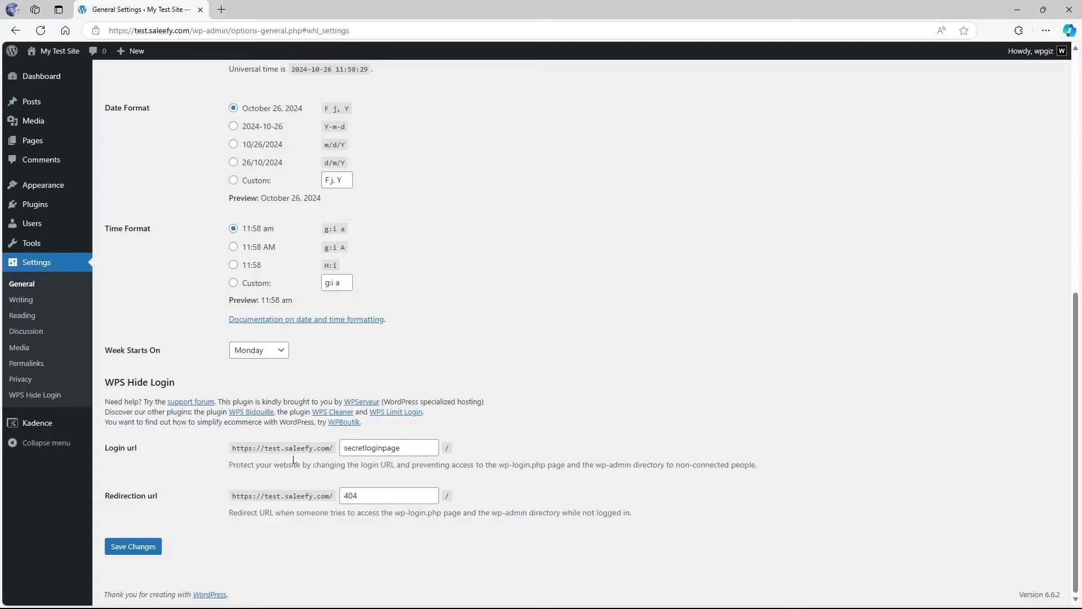
pyautogui.moveTo(407, 525)
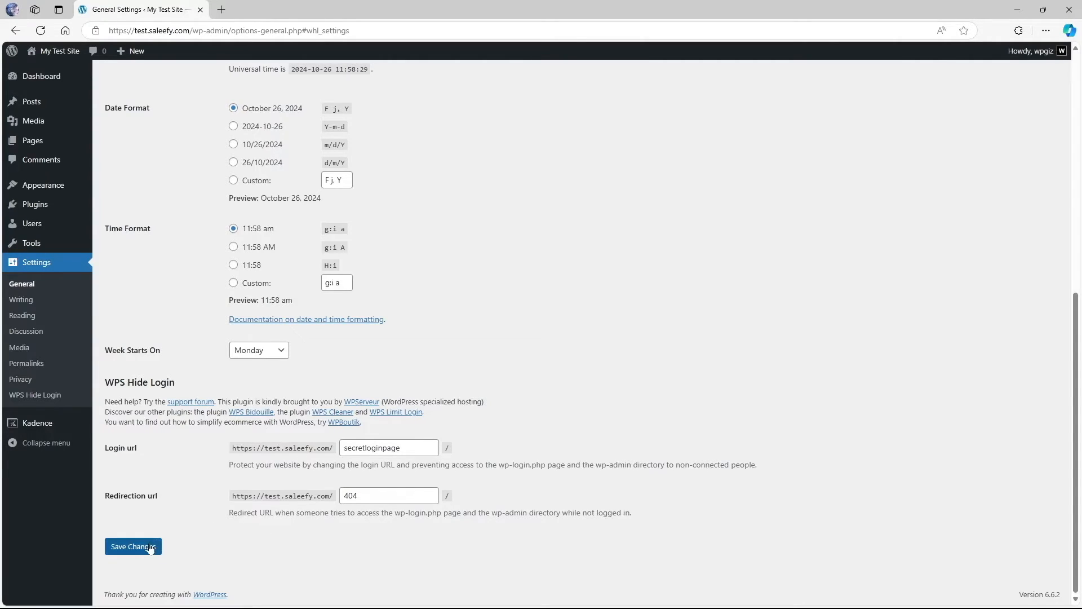
pyautogui.click(133, 546)
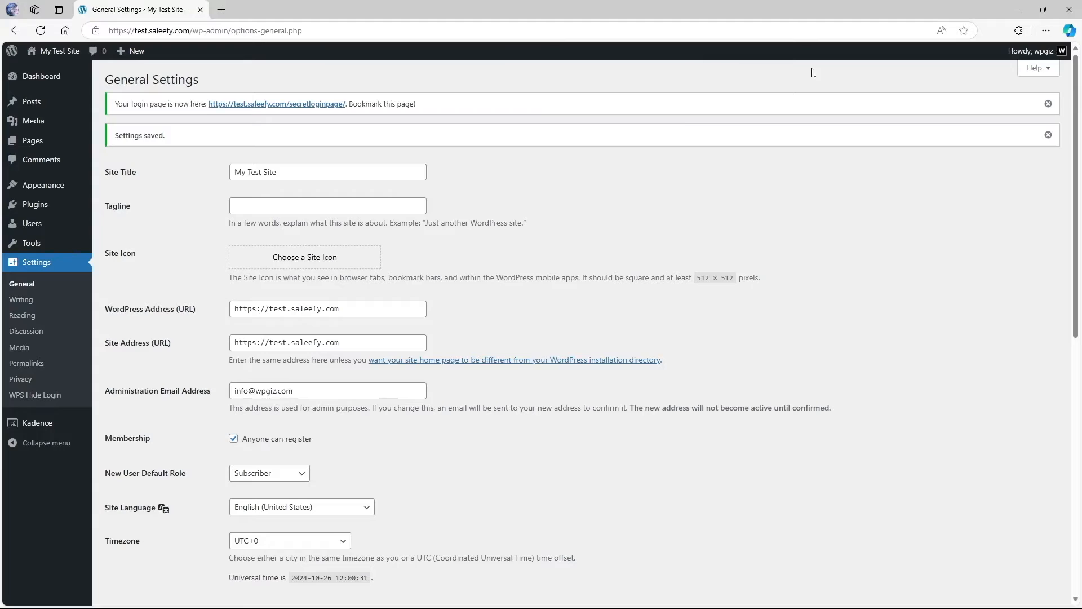
# Step: Log out from the admin bar, then visit test.saleefy.com/wp-login.php to confirm the page-not-found error
pyautogui.click(1043, 50)
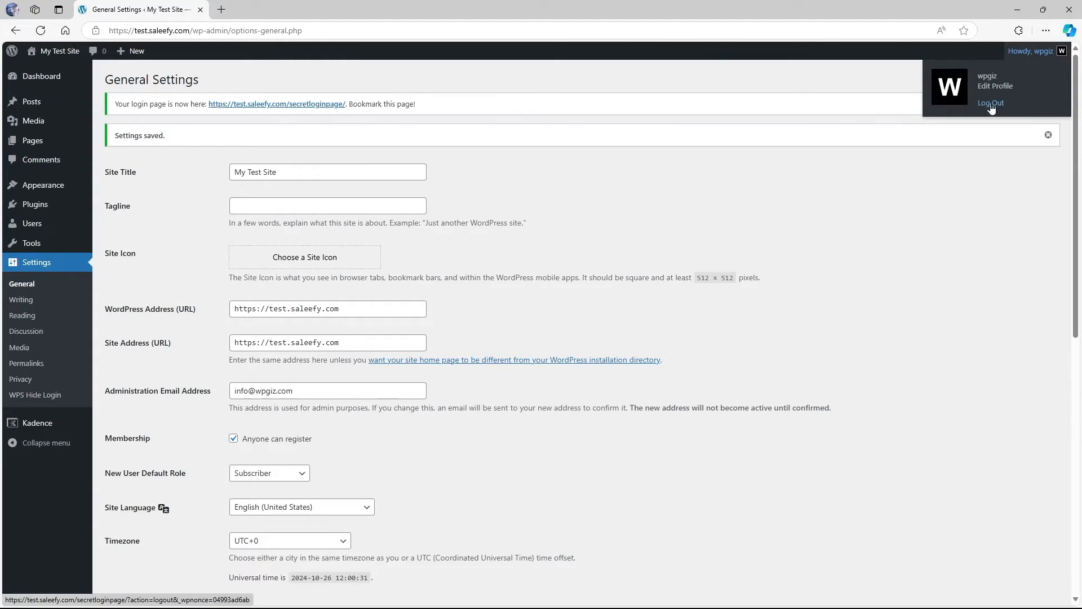
pyautogui.click(990, 102)
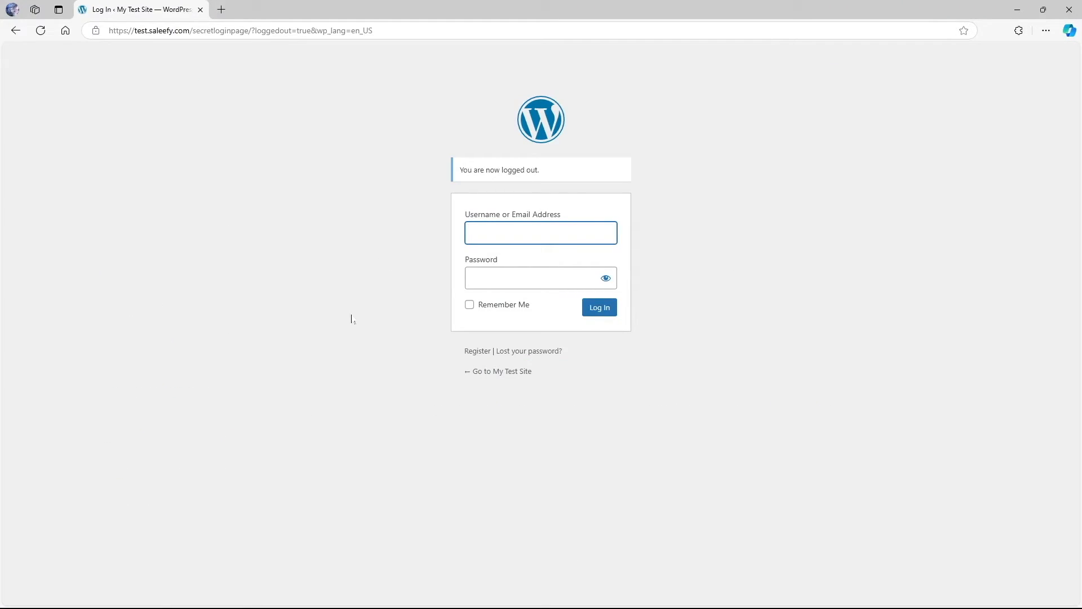
pyautogui.moveTo(202, 84)
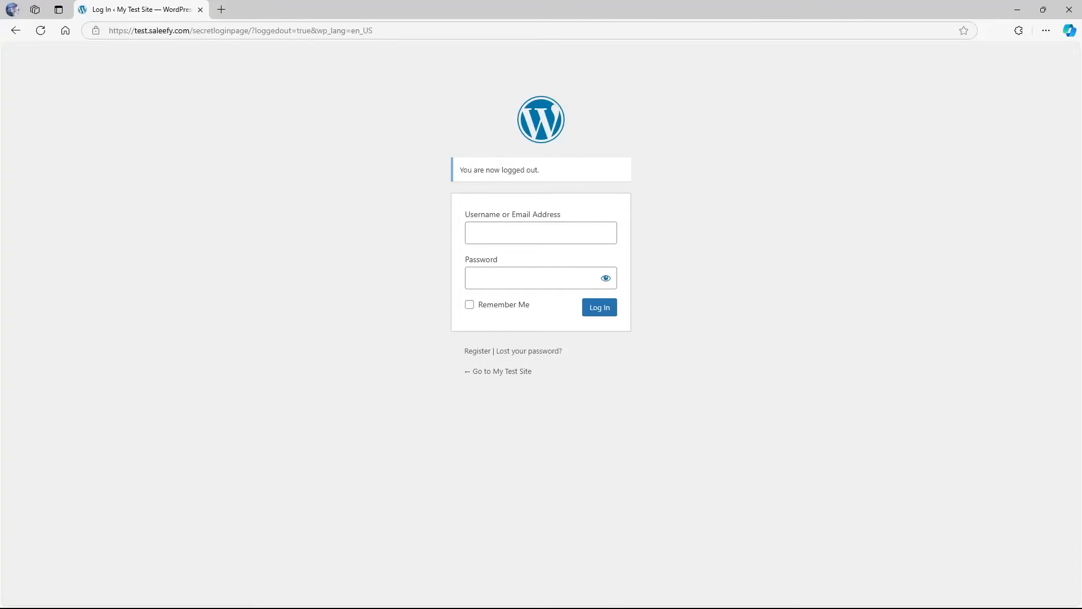
pyautogui.click(241, 31)
pyautogui.write('https://test.saleefy.com/wp-login.php')
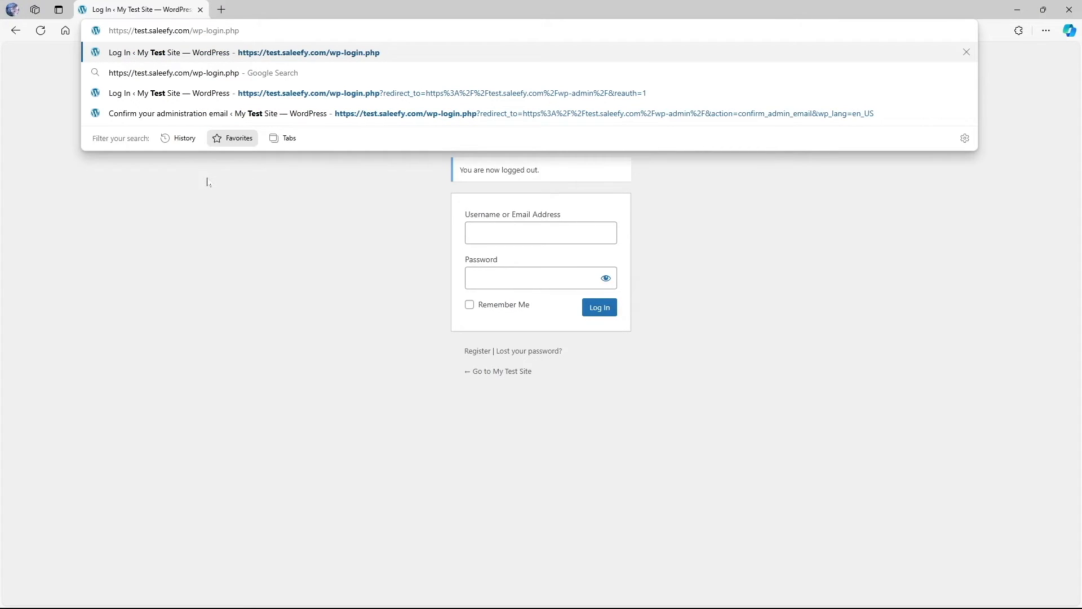
pyautogui.press('Enter')
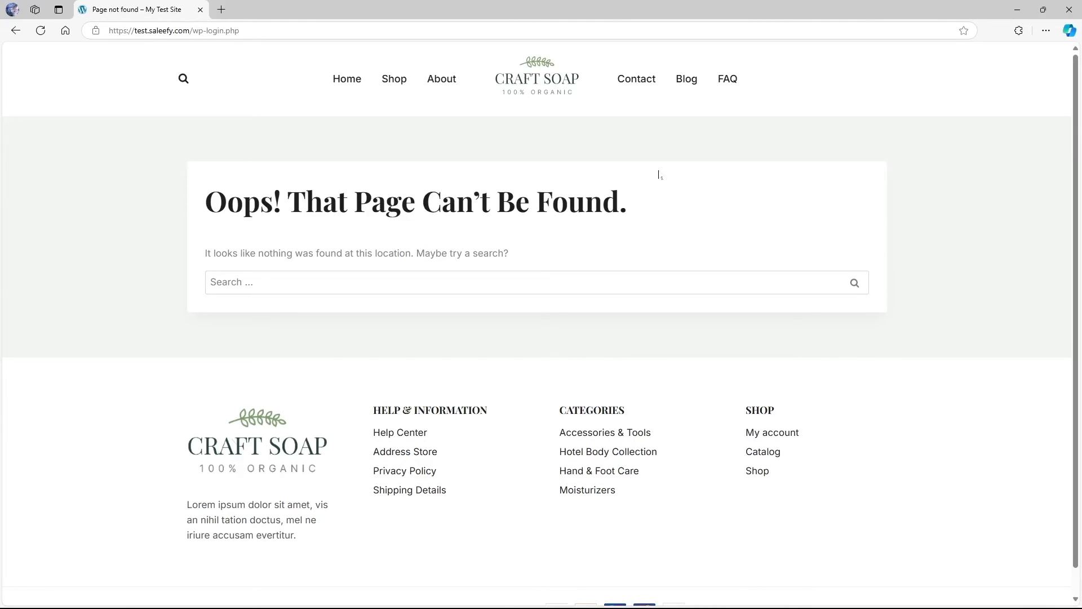
pyautogui.moveTo(285, 49)
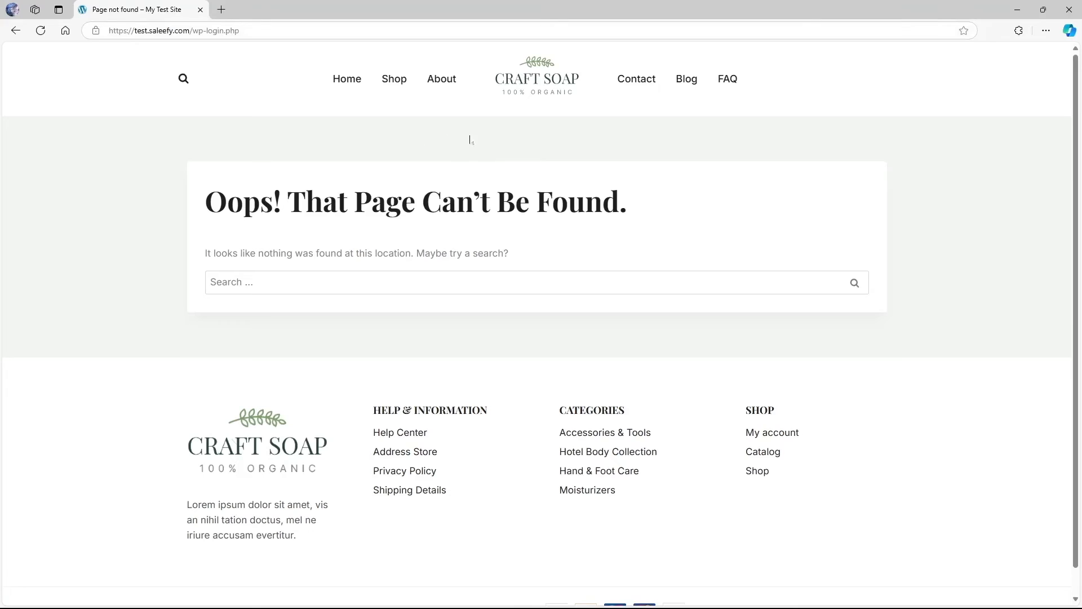
pyautogui.moveTo(591, 239)
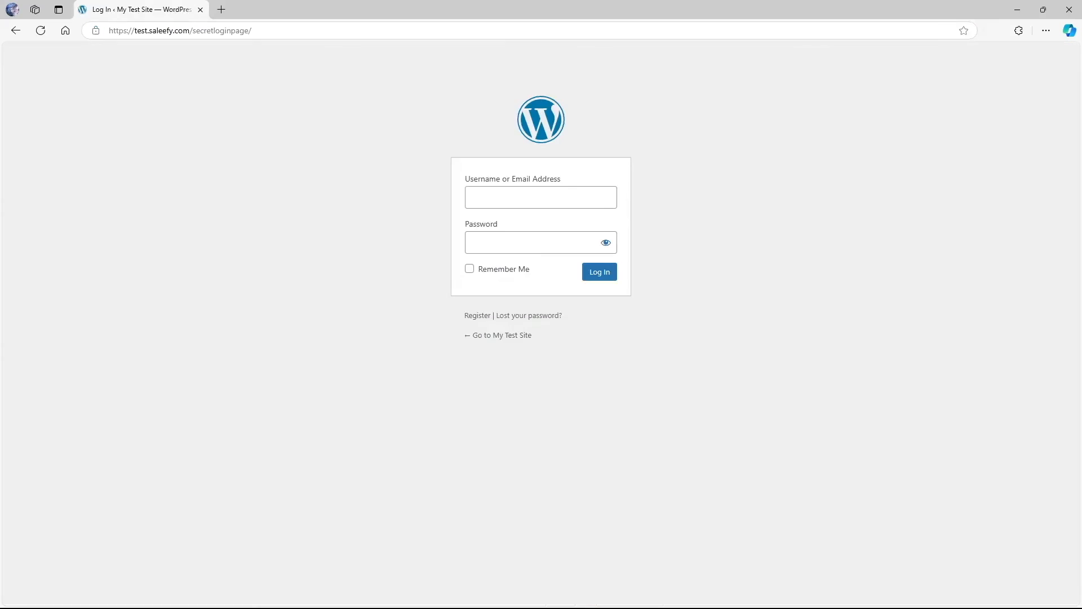
# Step: Enter username and password on /secretloginpage/ and log in to reach the Dashboard
pyautogui.click(541, 197)
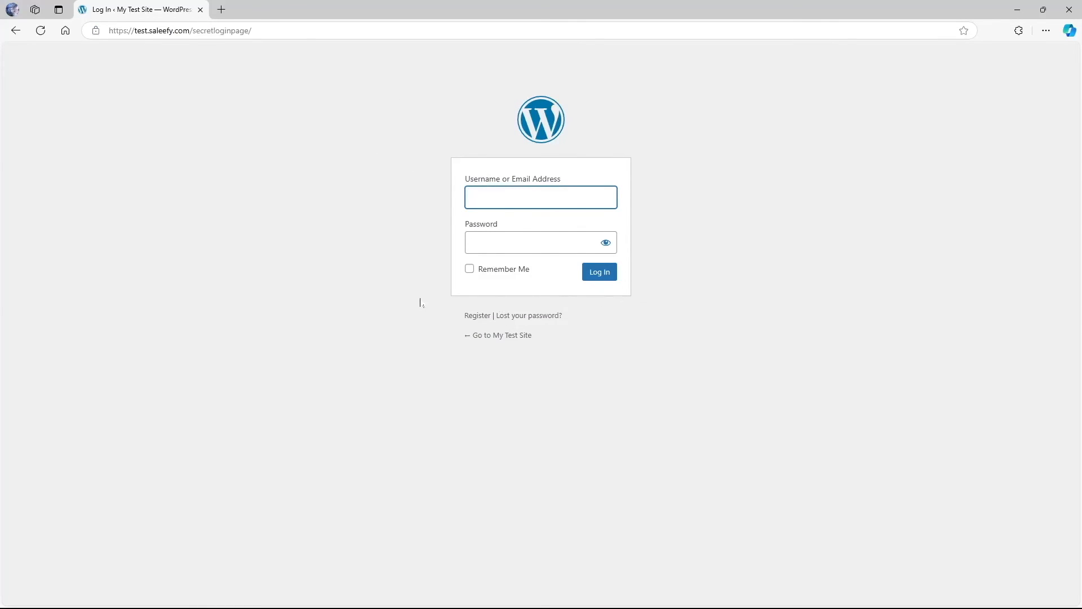
pyautogui.click(599, 271)
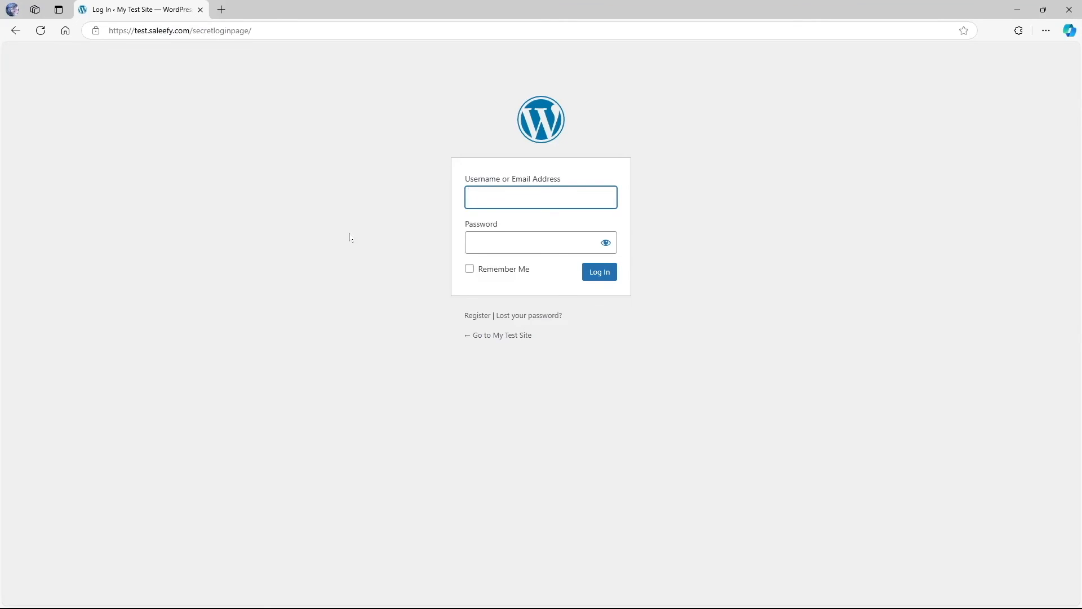
pyautogui.click(599, 272)
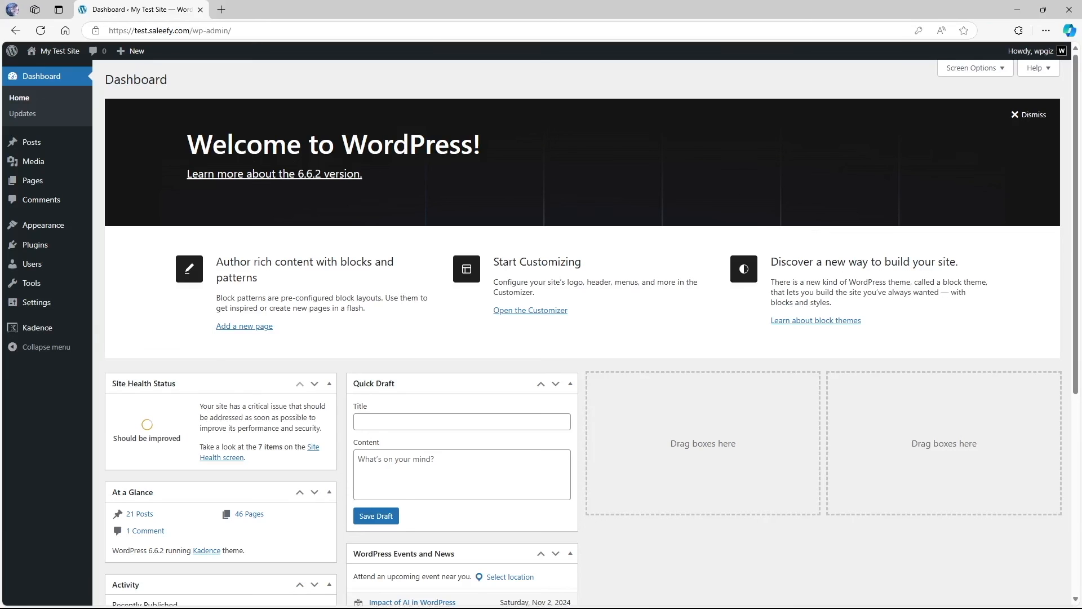